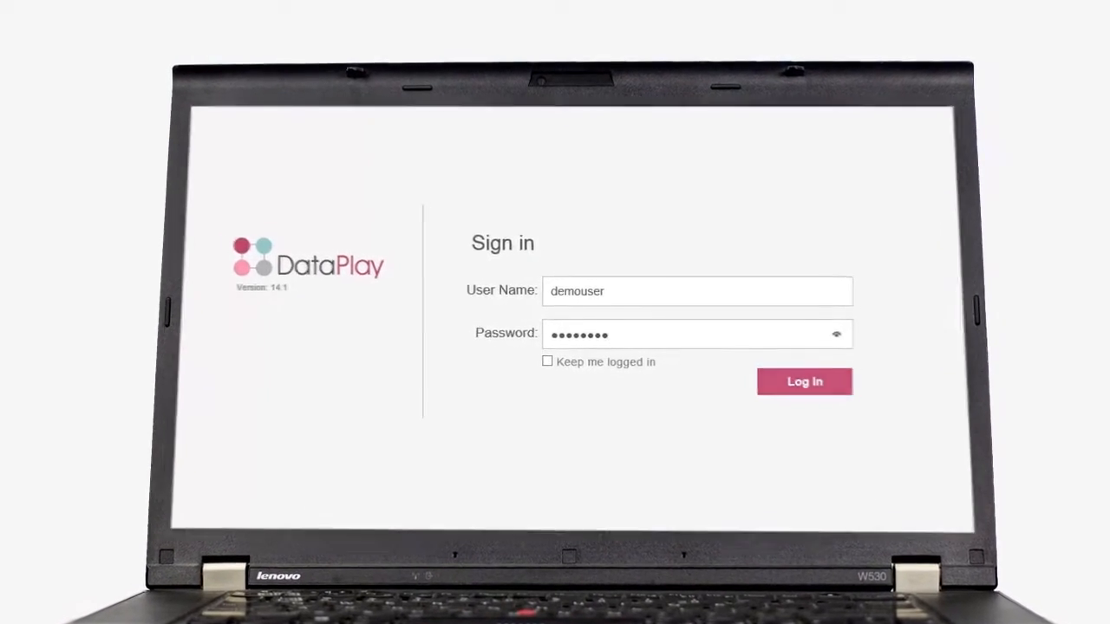
Sign in to the DataPlay portal and view the Users Overview list.
left_click(803, 382)
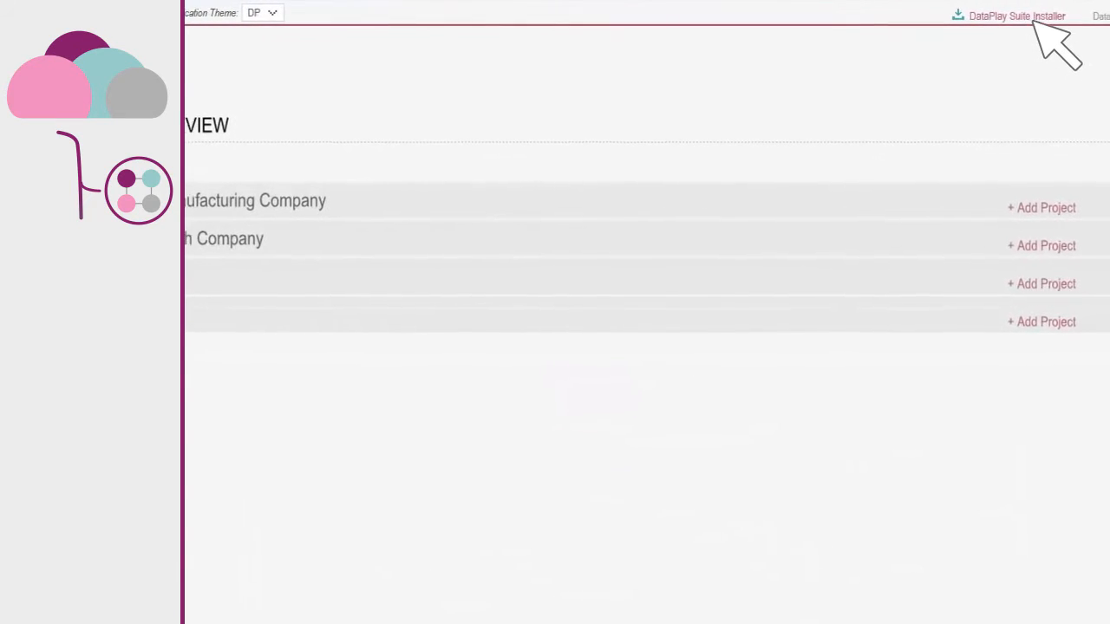
left_click(519, 10)
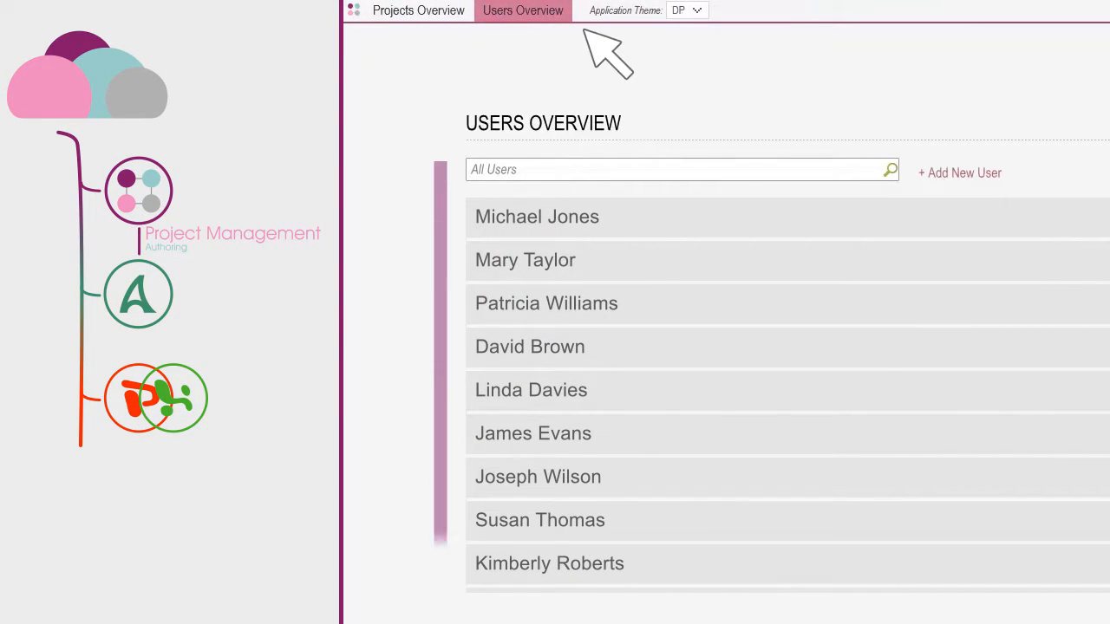
Expand Automobile Manufacturing Company and list Customer Satisfaction Studies presentations.
left_click(417, 10)
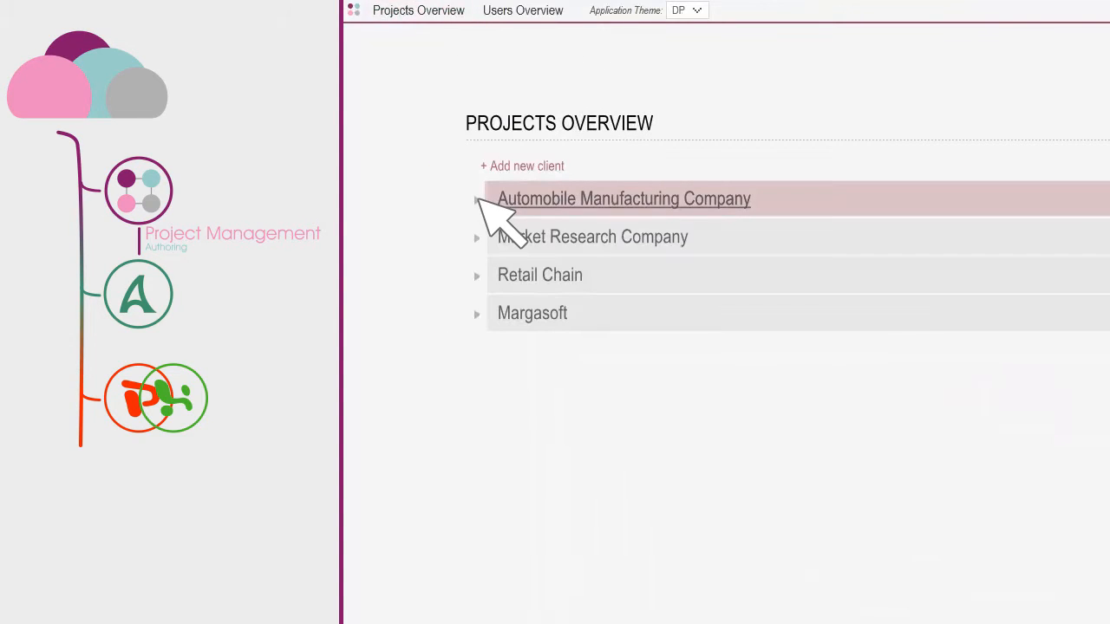
left_click(623, 198)
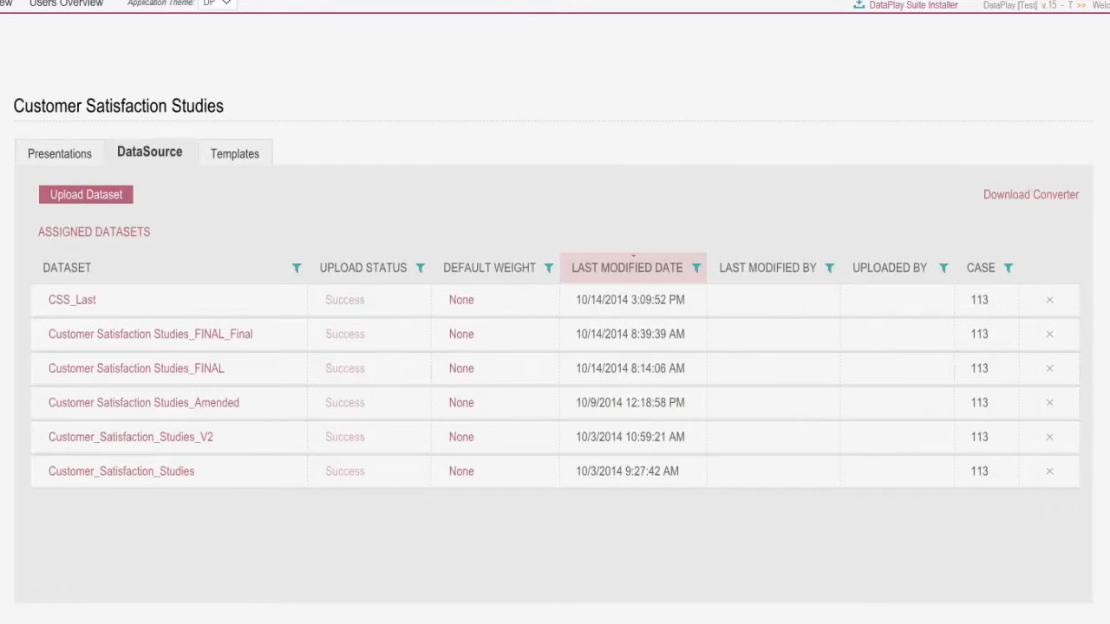
left_click(65, 153)
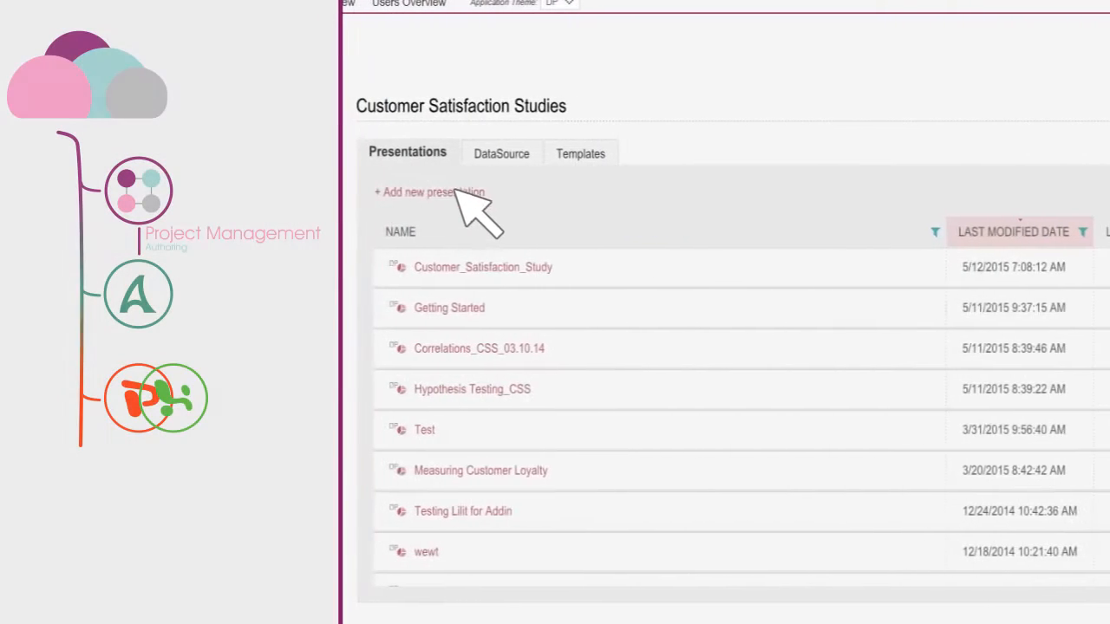
Create 'Sample' from the customer satisfaction template with mapped variables, then open it.
left_click(430, 192)
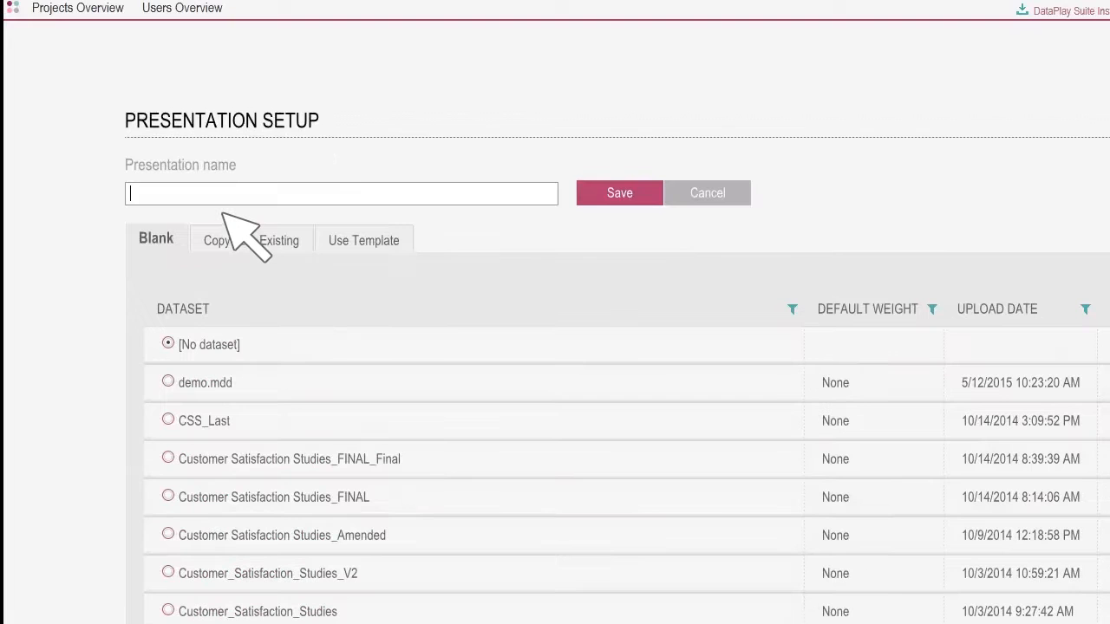
type("Sample")
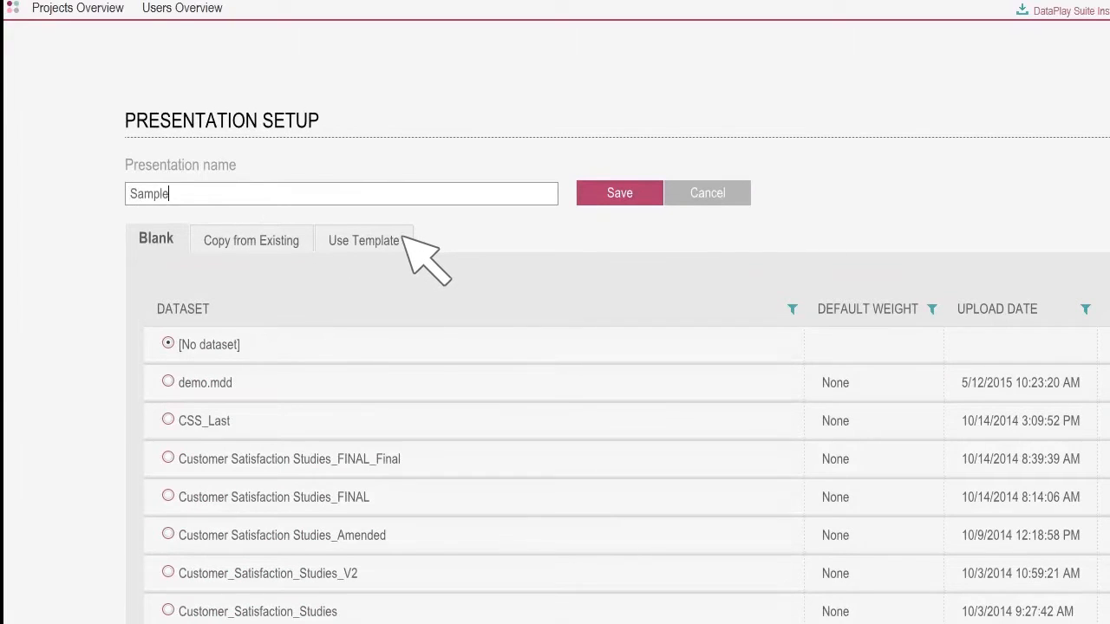
left_click(363, 241)
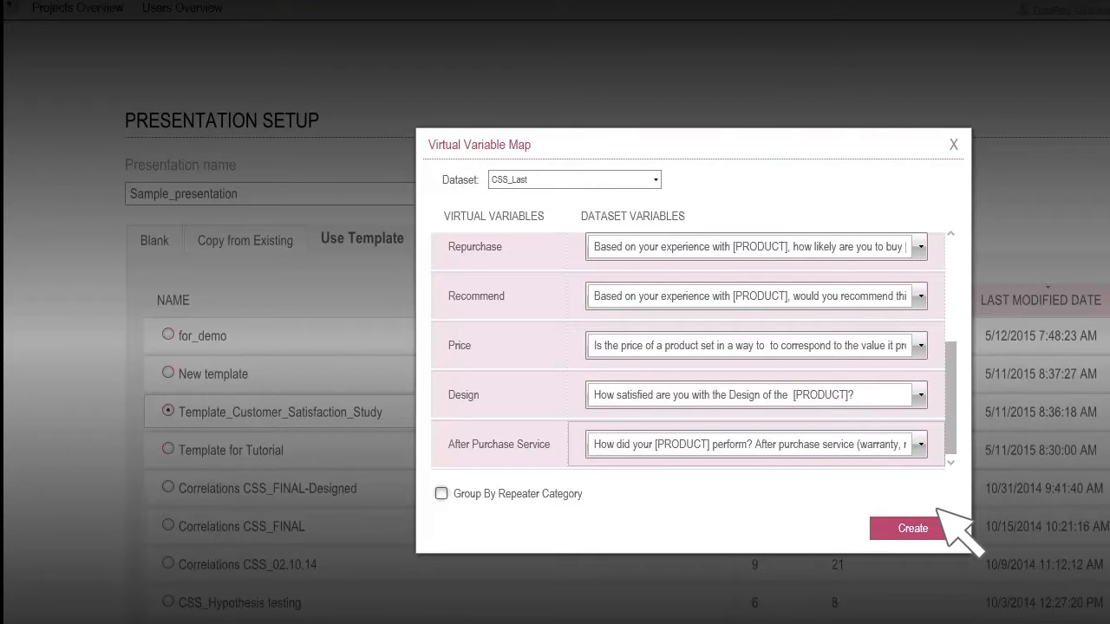
left_click(911, 528)
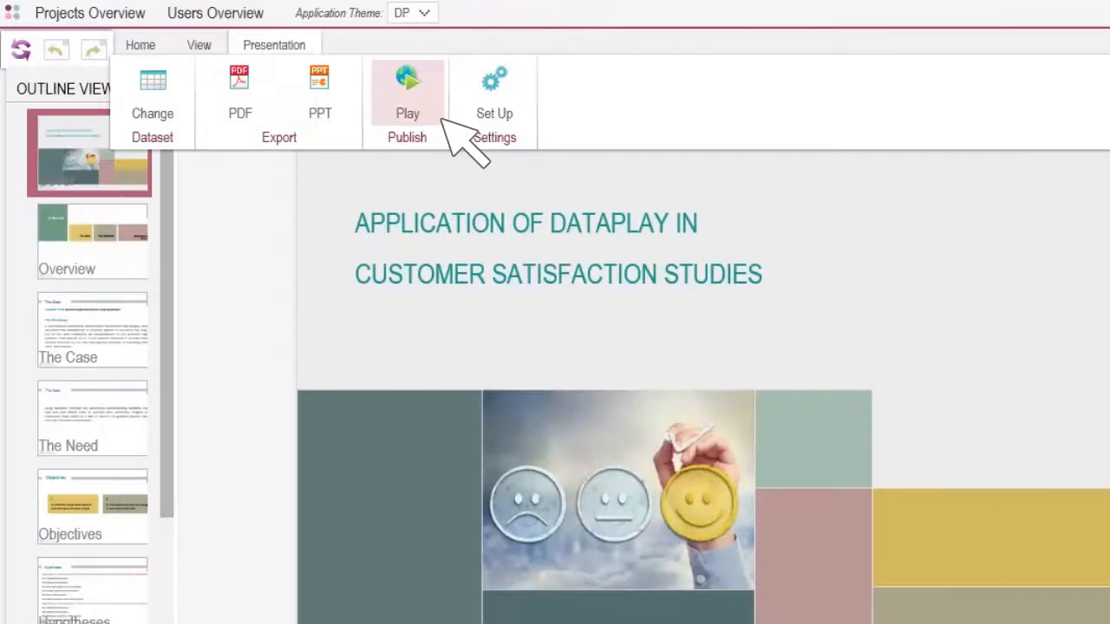
left_click(406, 91)
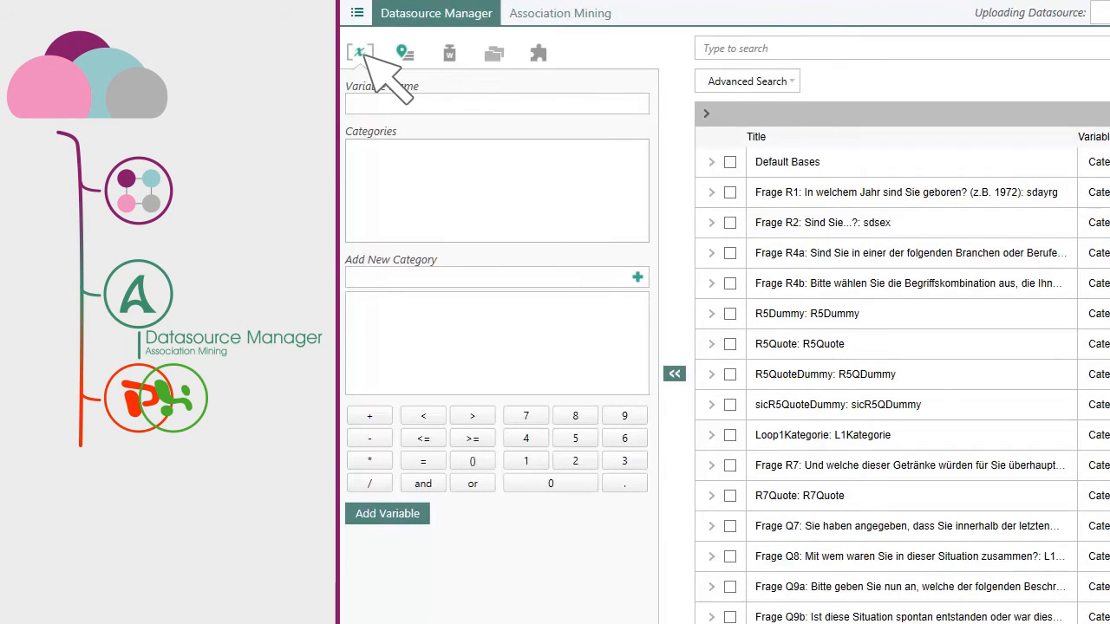
Show the datasource folder structure and expand the DIMENSIONS folder.
left_click(493, 53)
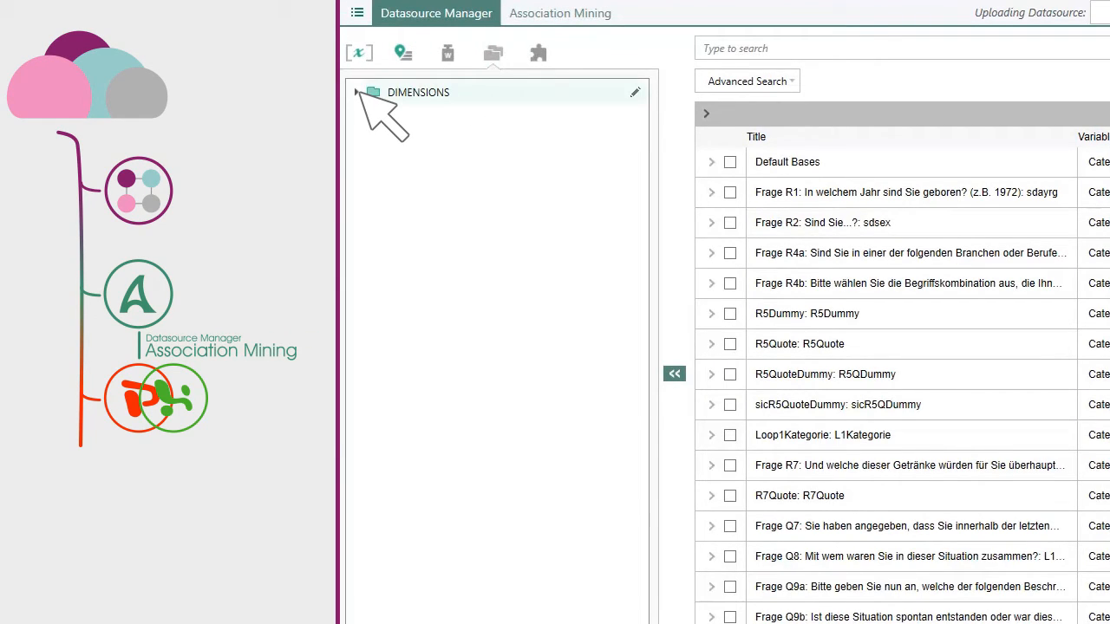
left_click(354, 92)
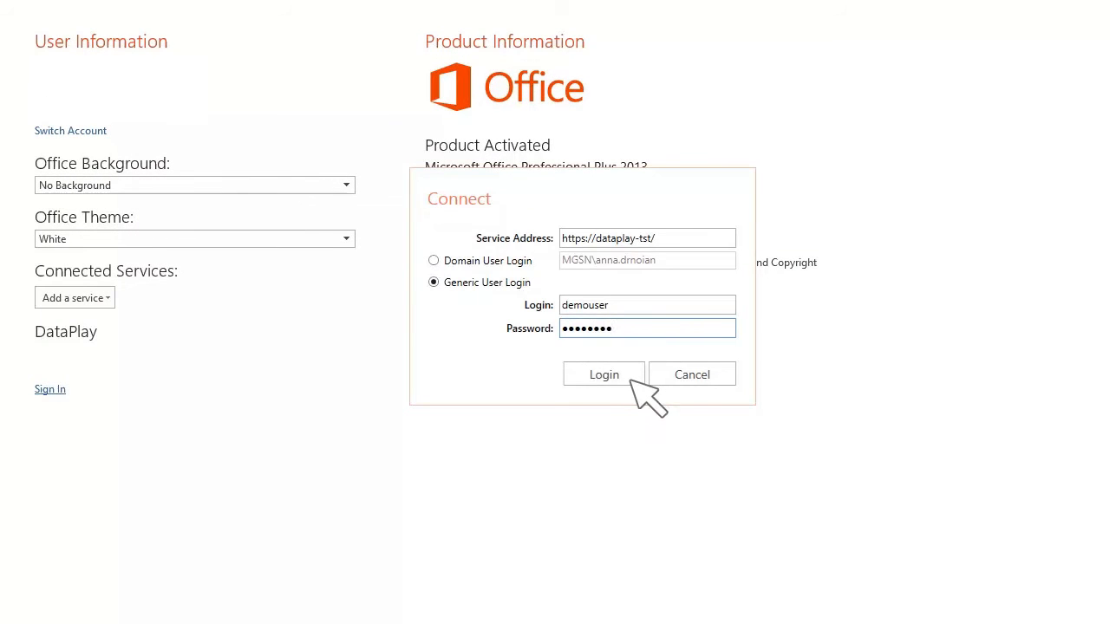
Log in to the DataPlay service and mark the presentation as a template.
left_click(603, 375)
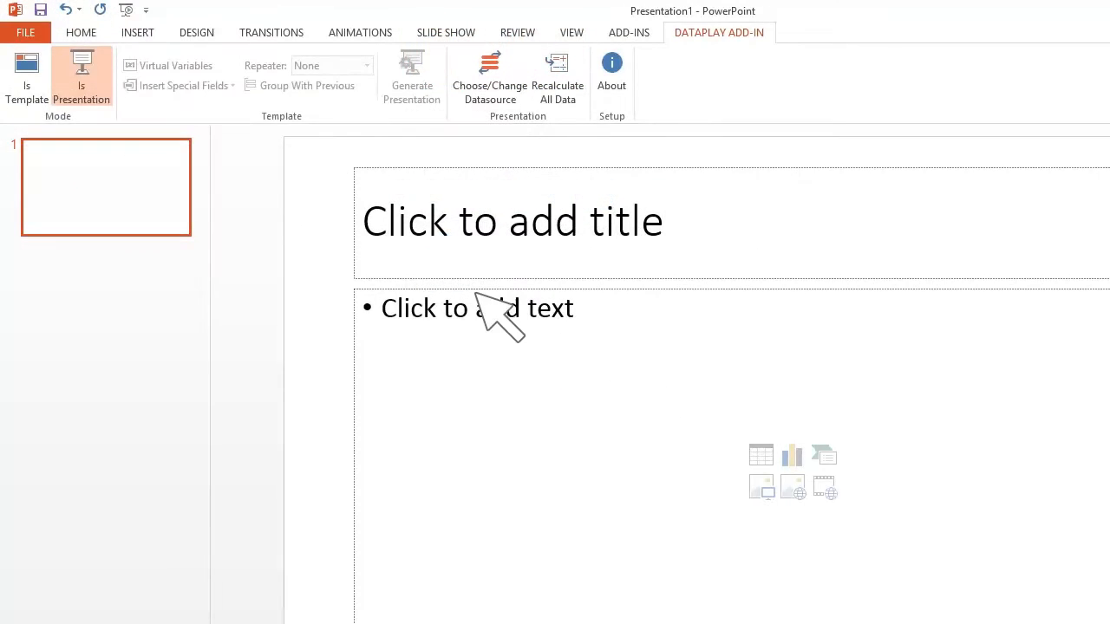
left_click(26, 78)
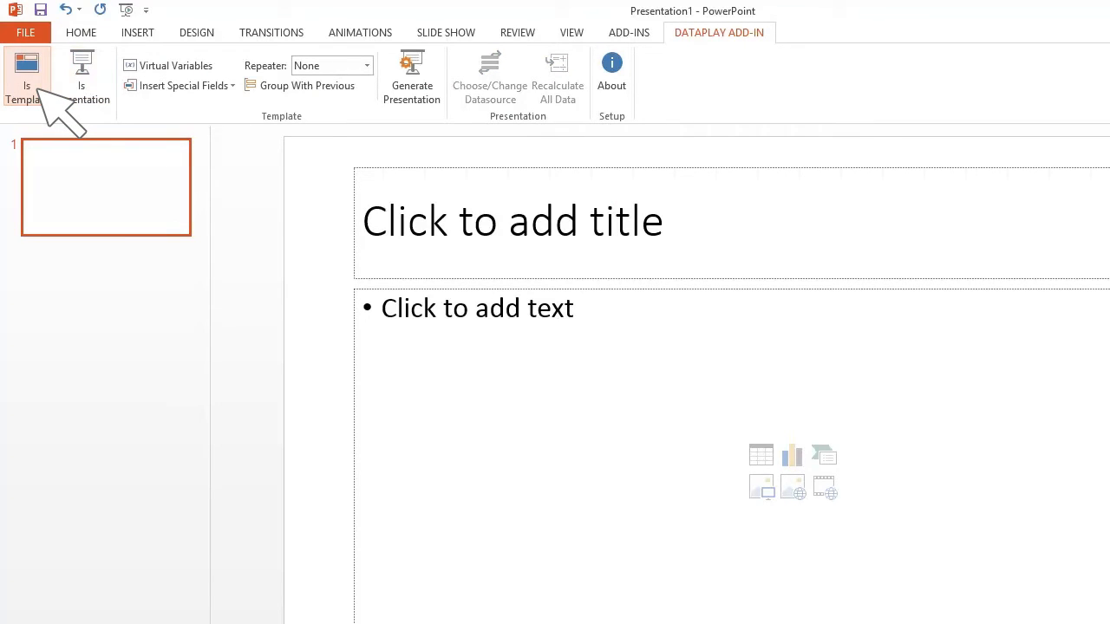
left_click(177, 65)
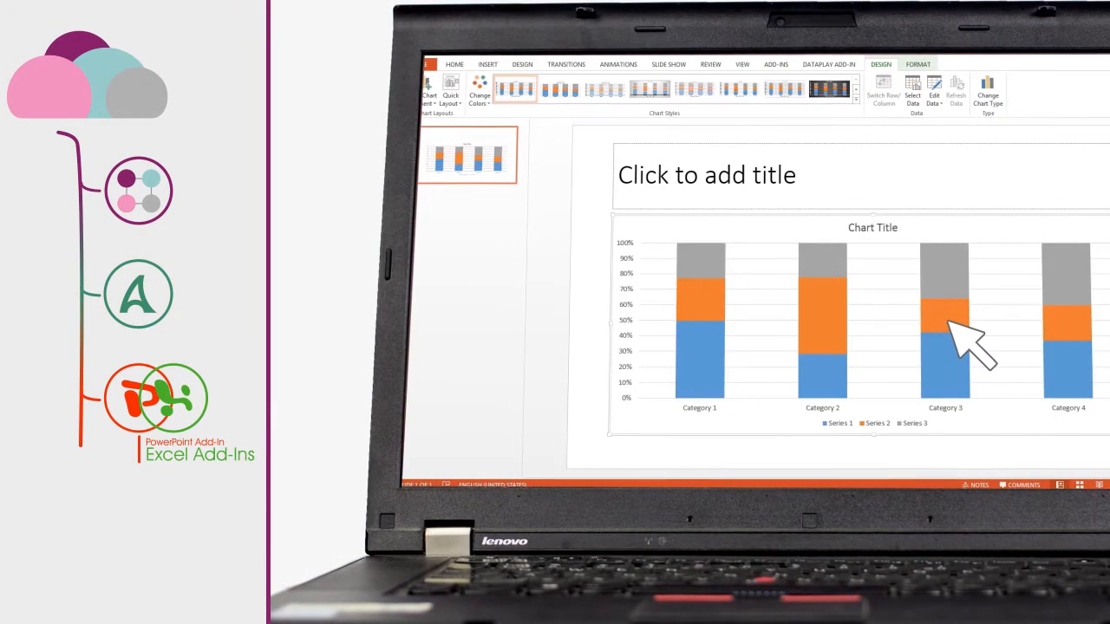
Edit the chart data in Excel and confirm the gender-by-age column-percentage crossing.
right_click(944, 325)
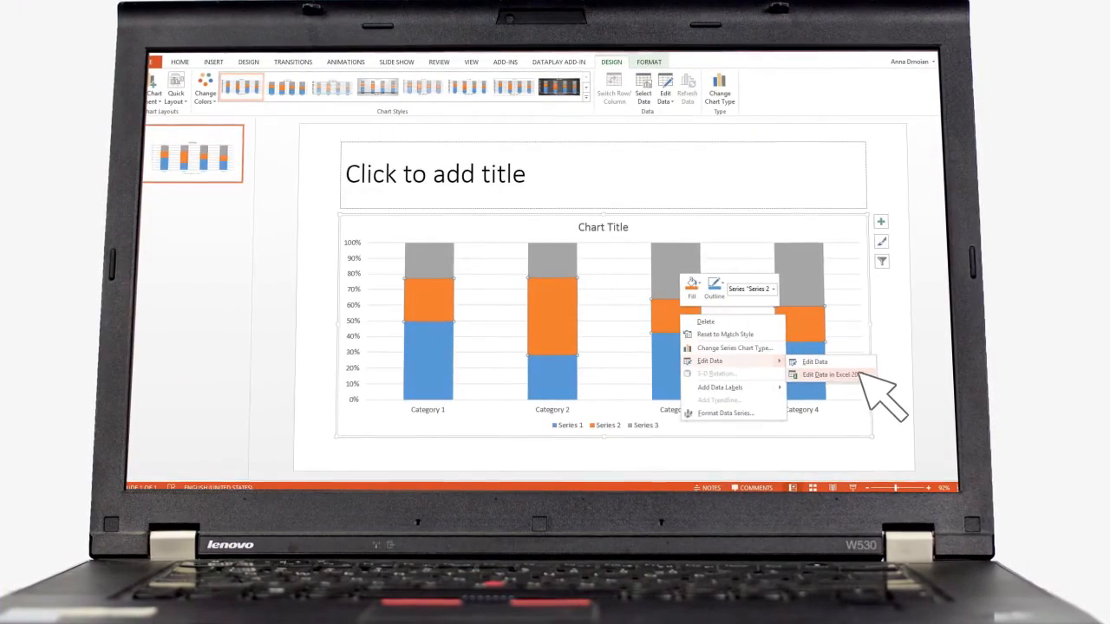
left_click(830, 374)
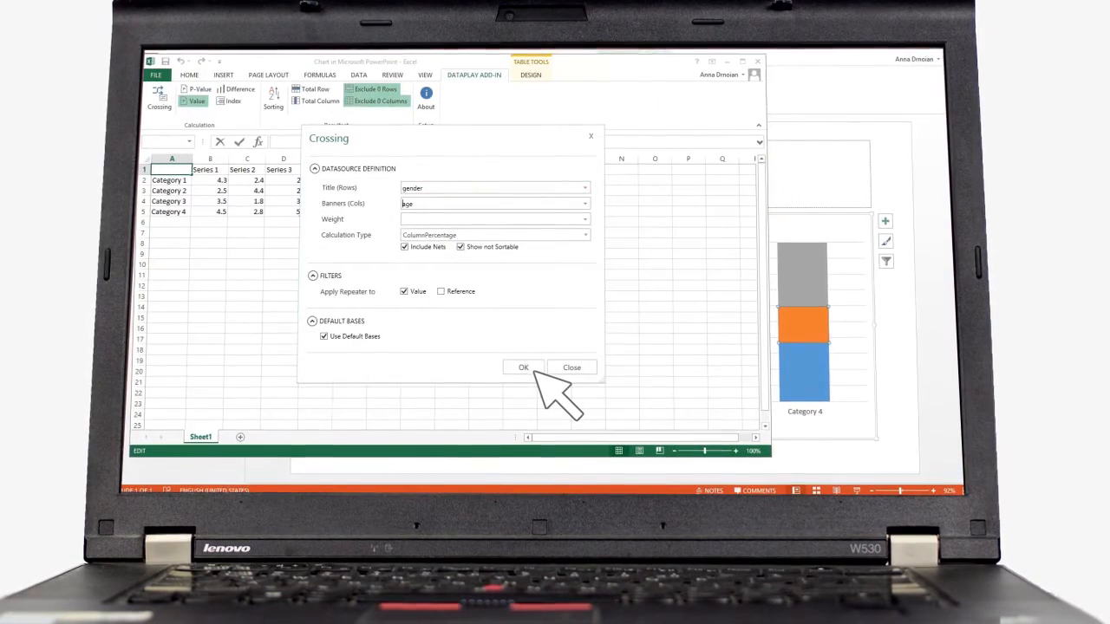
left_click(522, 367)
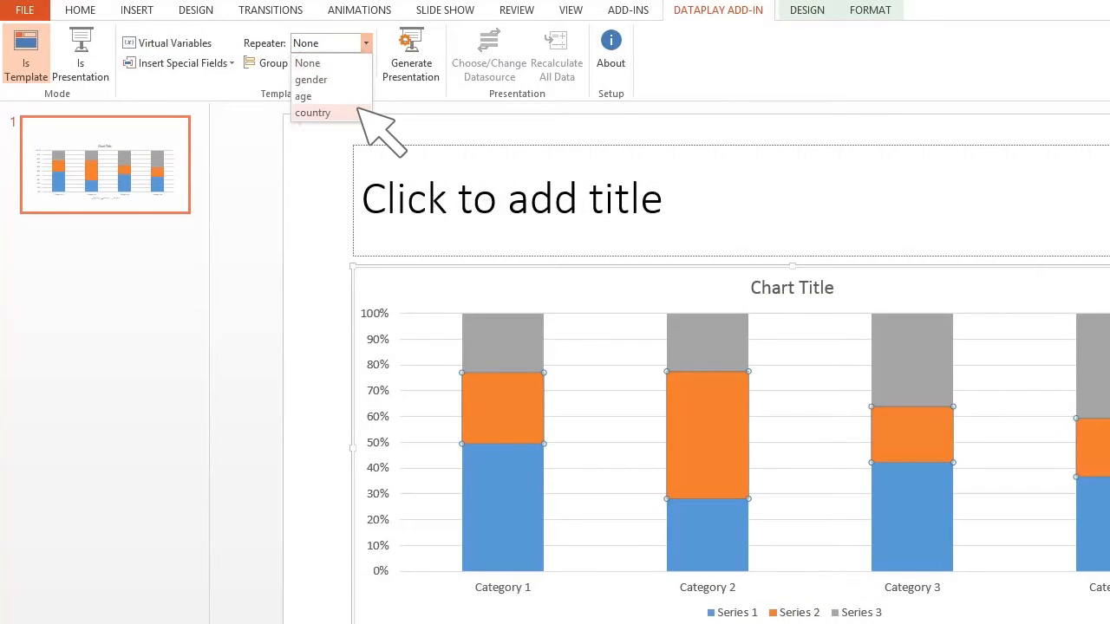
Repeat per country, map sex, age and country variables, then view New Zealand slide.
left_click(312, 112)
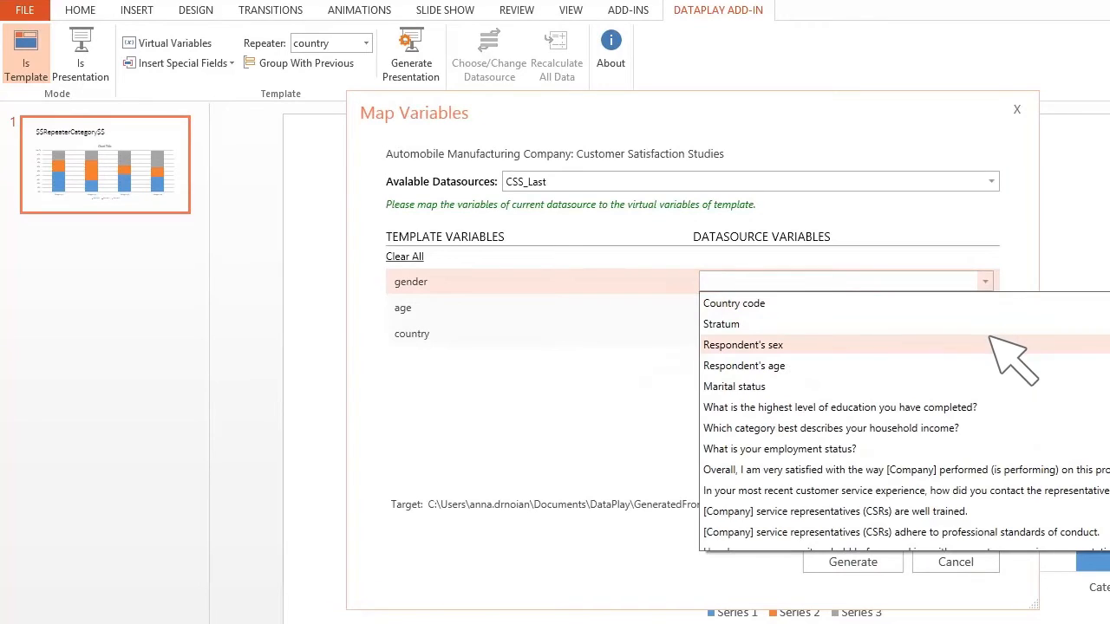
left_click(742, 344)
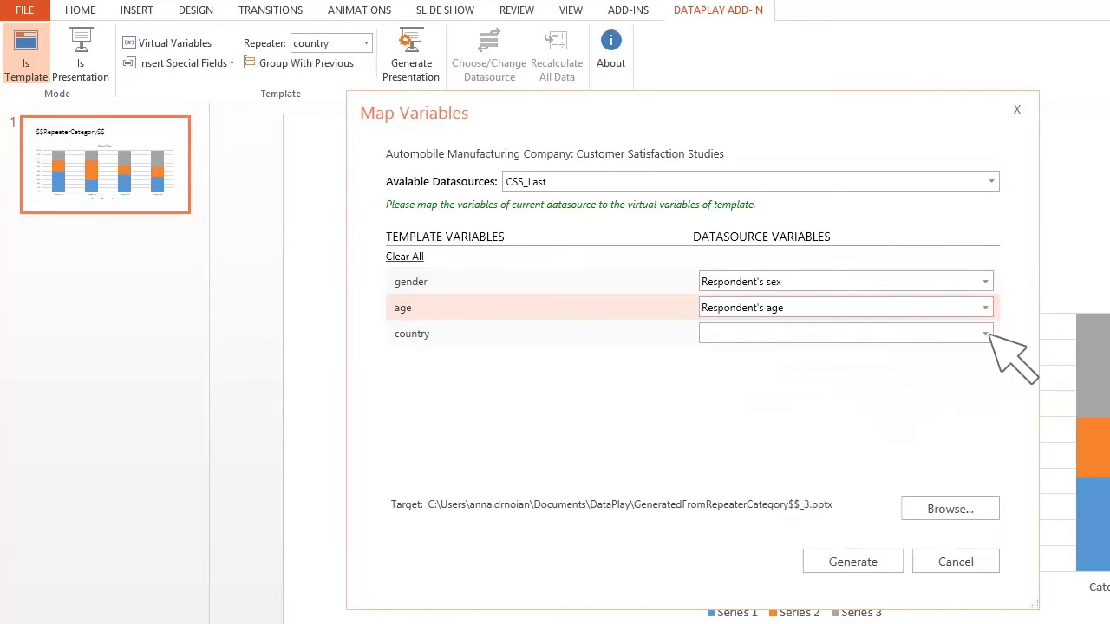
left_click(845, 333)
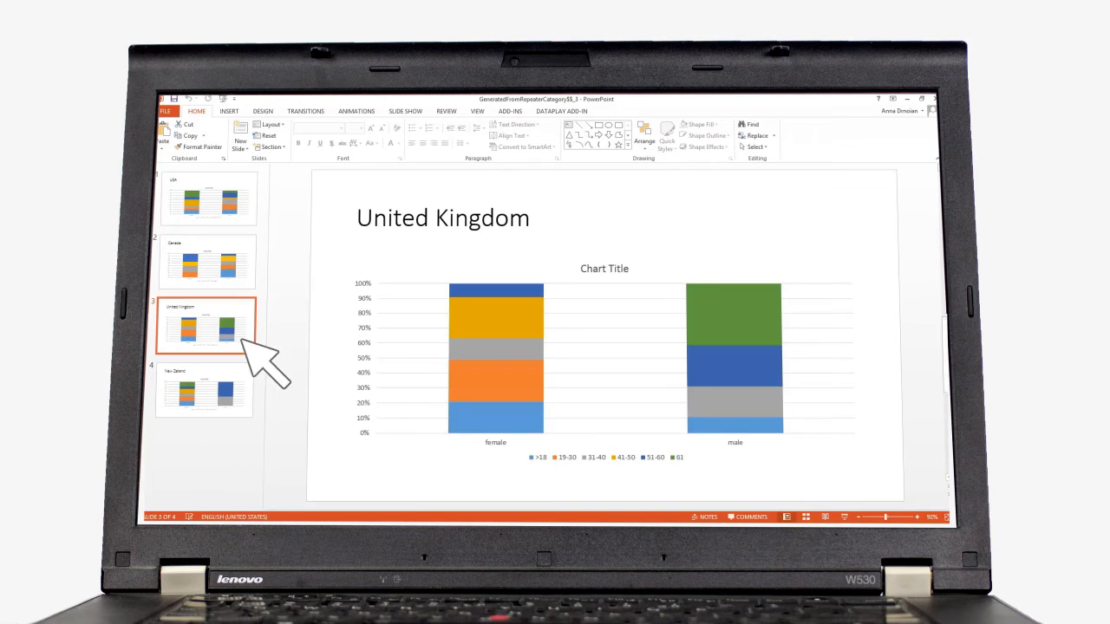
left_click(203, 390)
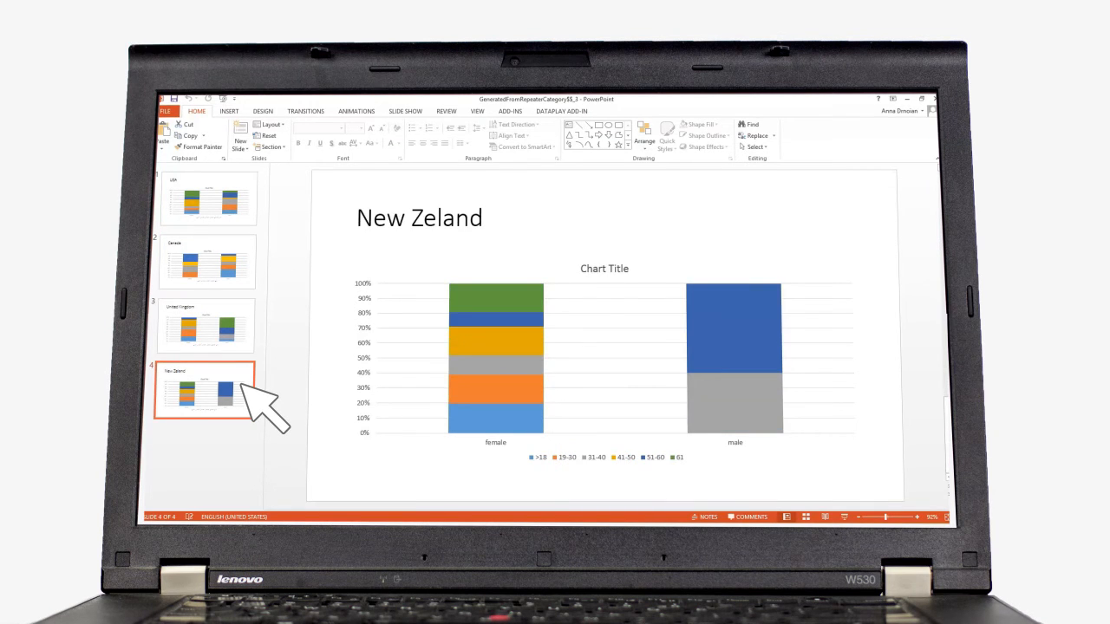